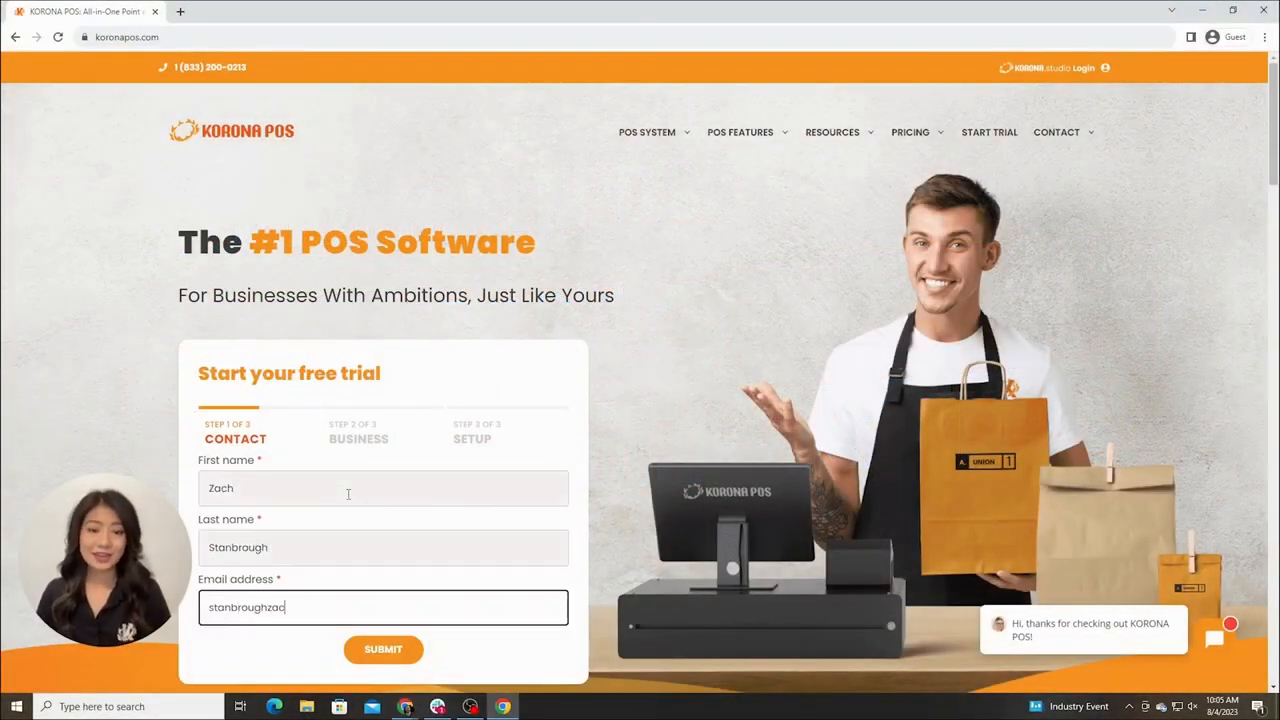
Step: Submit contact details with the yahoo.com email address
{"action": "type", "text": "h@yahoo.com"}
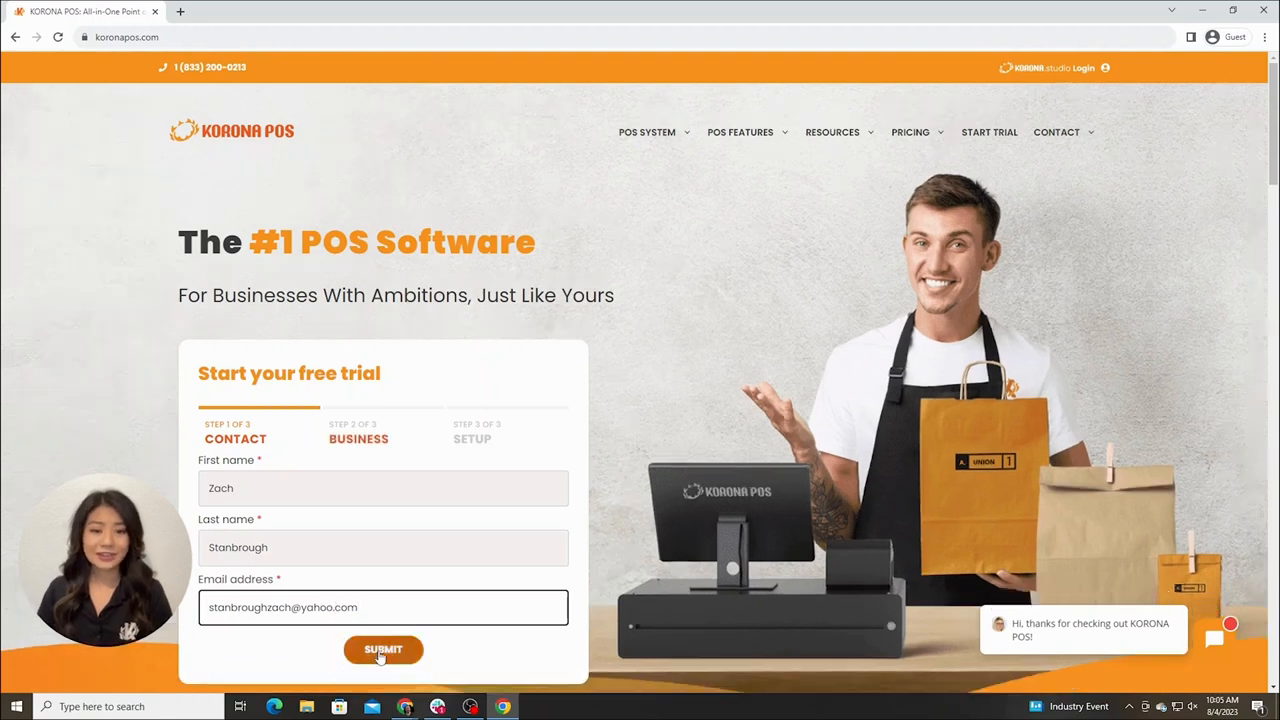
{"action": "left_click", "coordinate": [384, 648]}
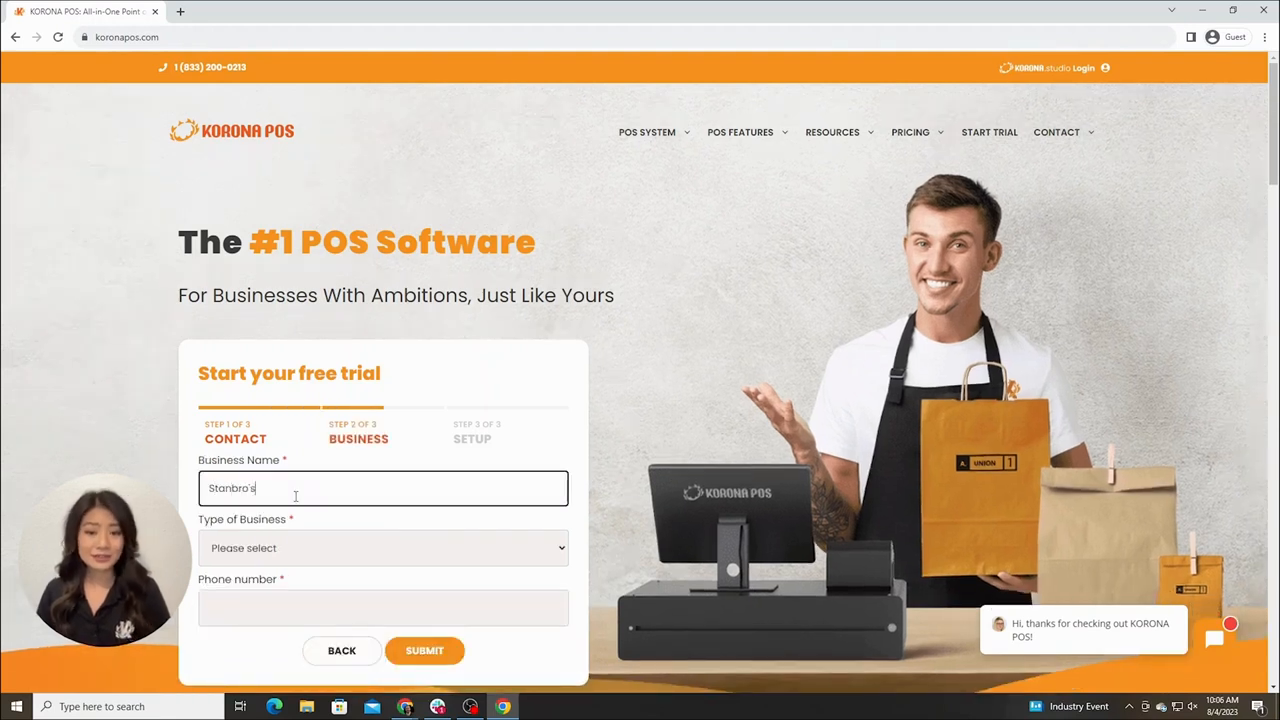
Step: Submit business details as a Liquor Store with phone 833-200
{"action": "left_click", "coordinate": [384, 548]}
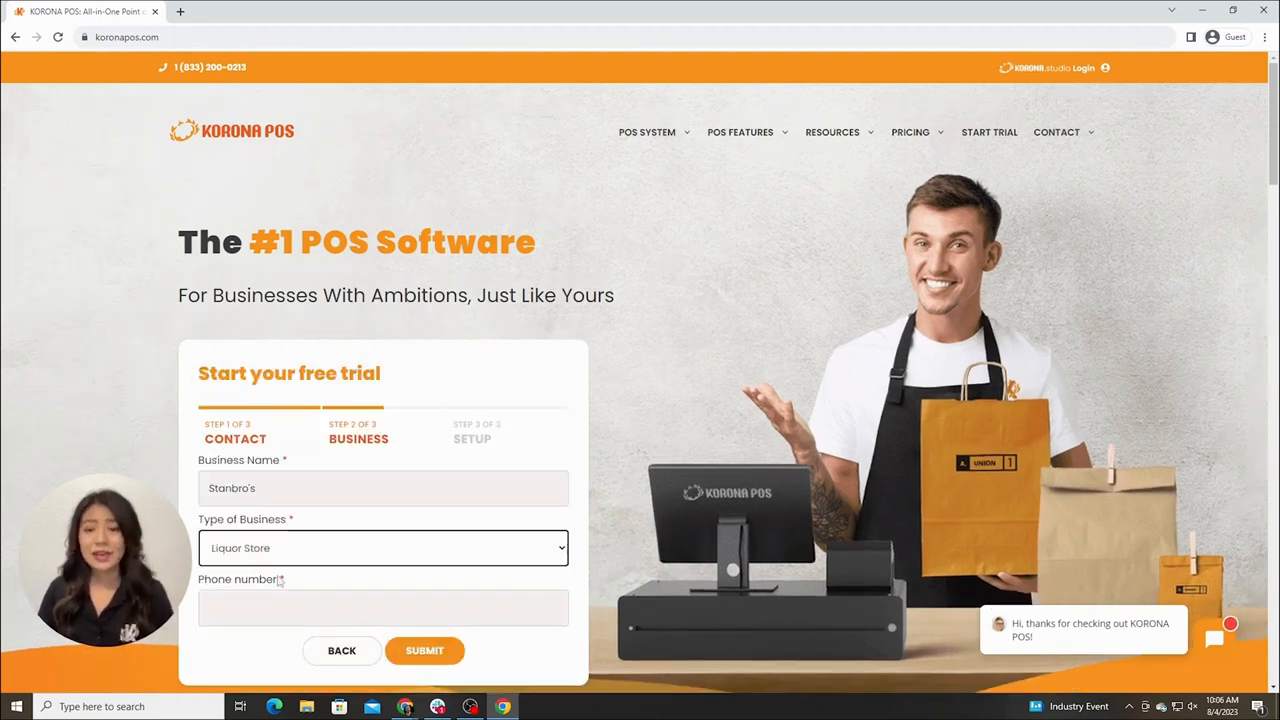
{"action": "type", "text": "833-200"}
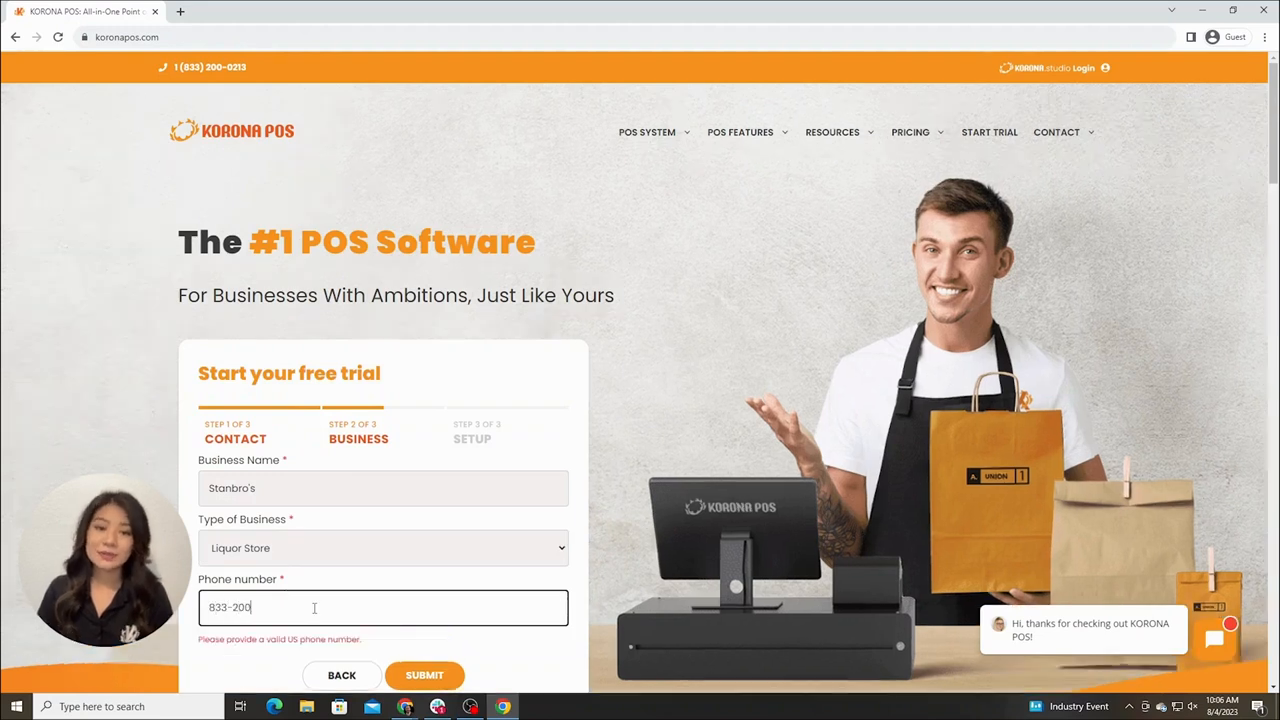
{"action": "left_click", "coordinate": [424, 674]}
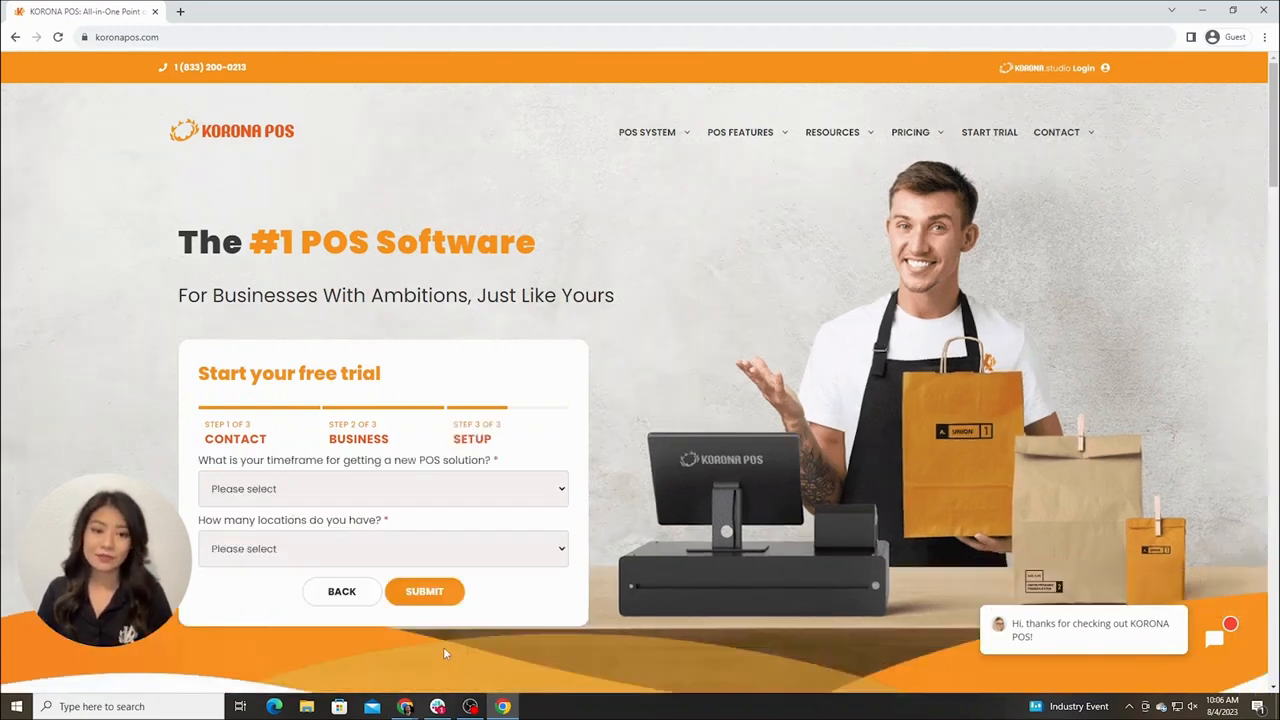
Step: Submit setup details needing POS Immediately for 1 location
{"action": "left_click", "coordinate": [382, 488]}
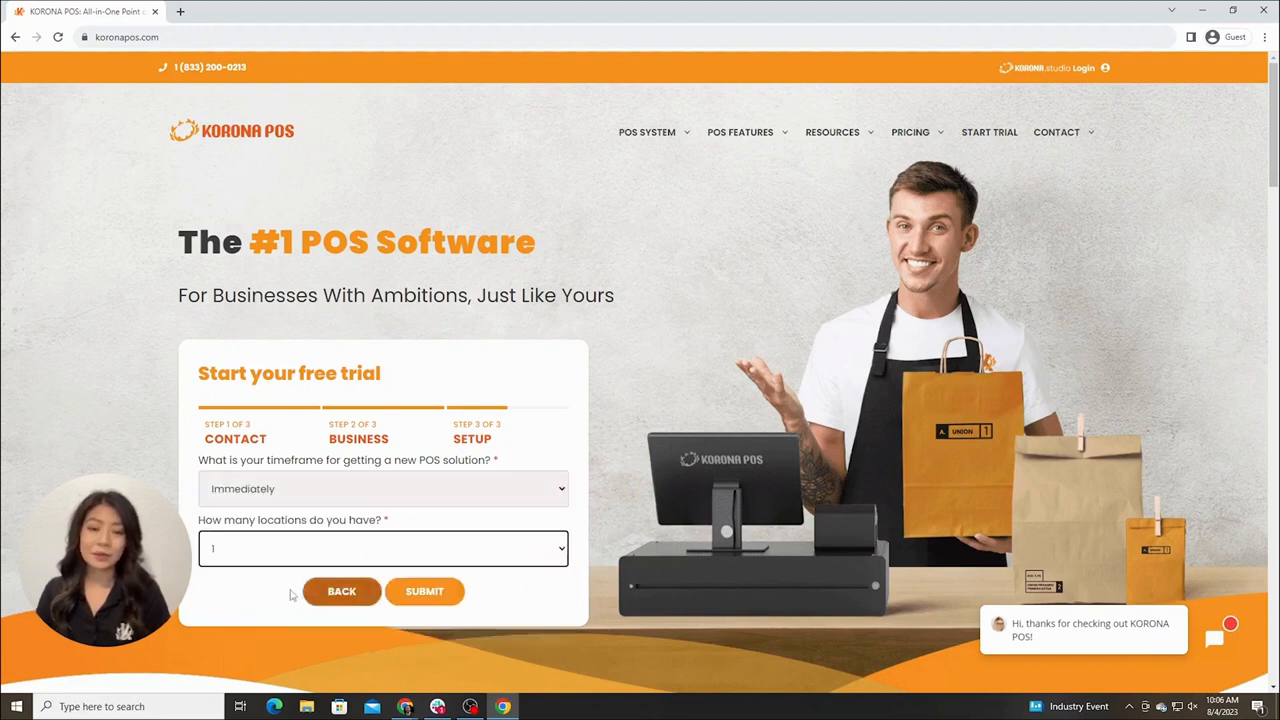
{"action": "left_click", "coordinate": [424, 592]}
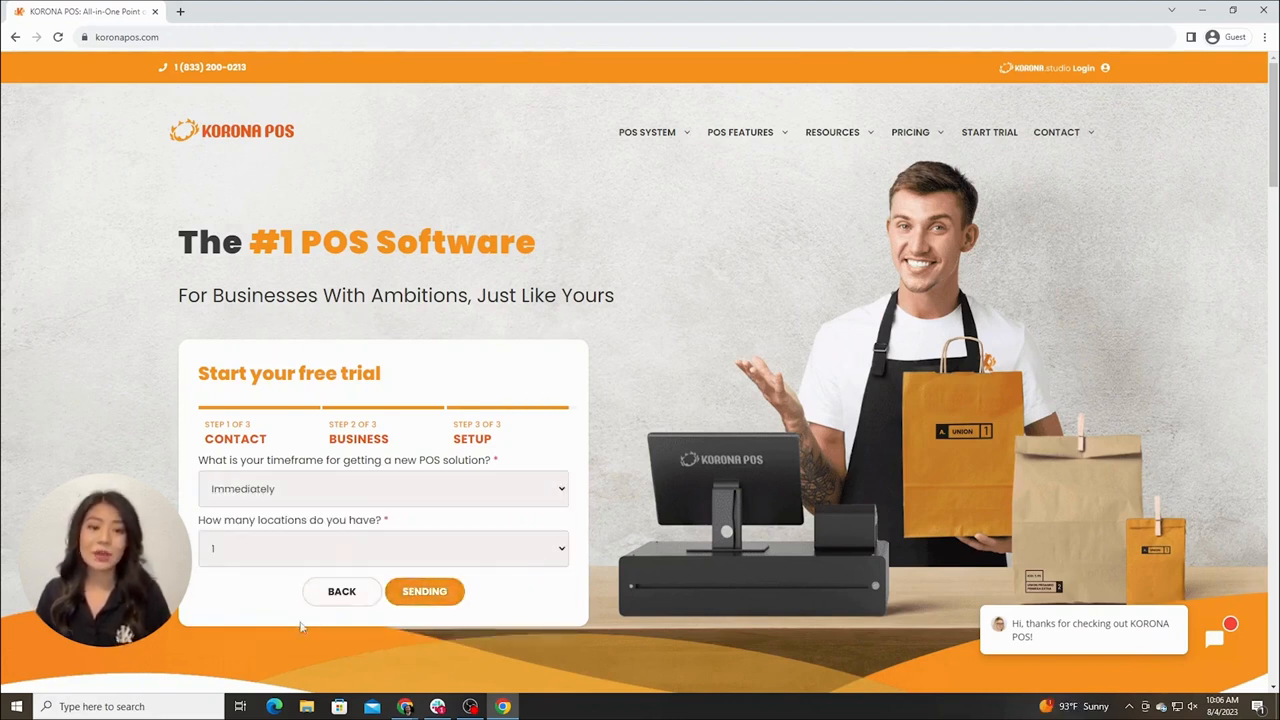
{"action": "left_click", "coordinate": [1052, 68]}
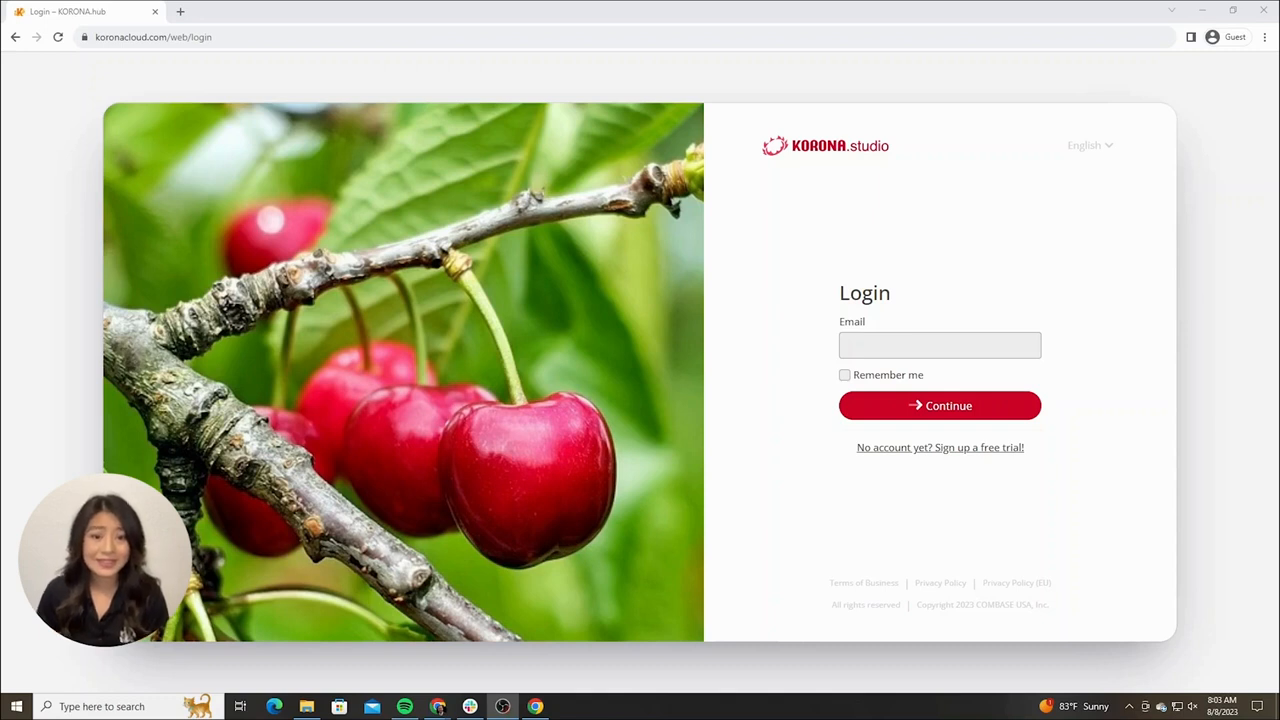
{"action": "mouse_move", "coordinate": [936, 410]}
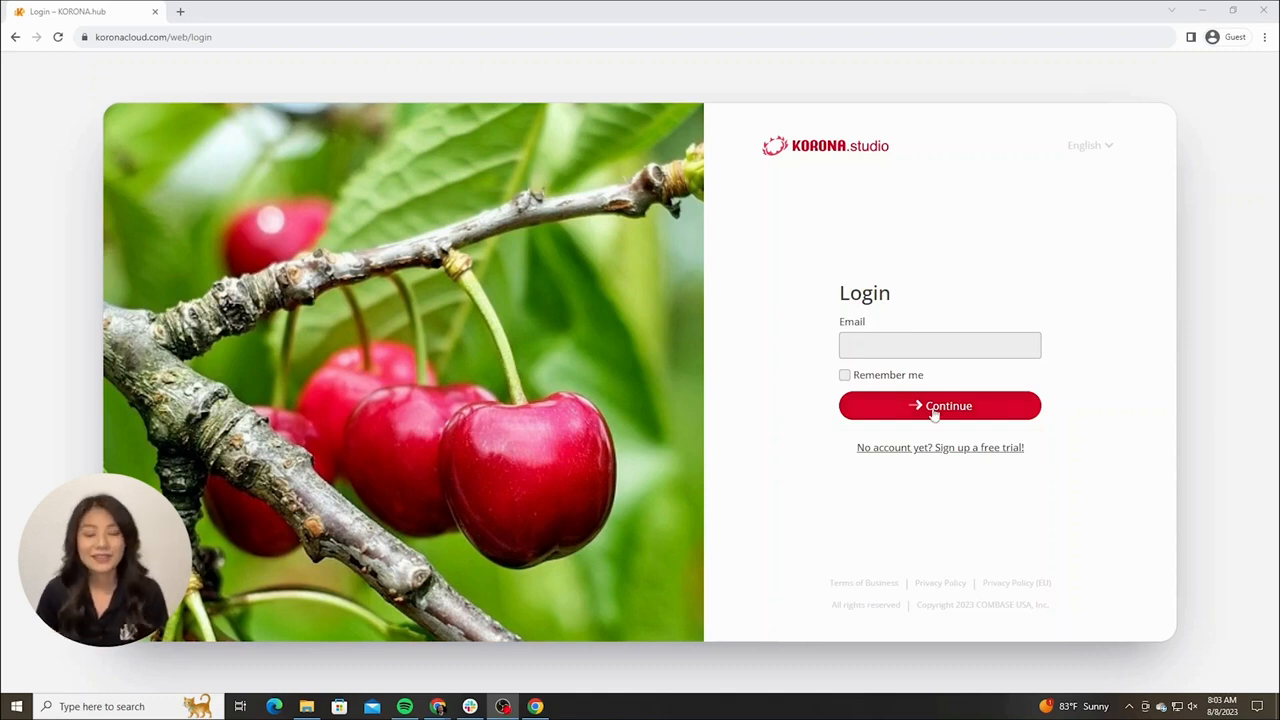
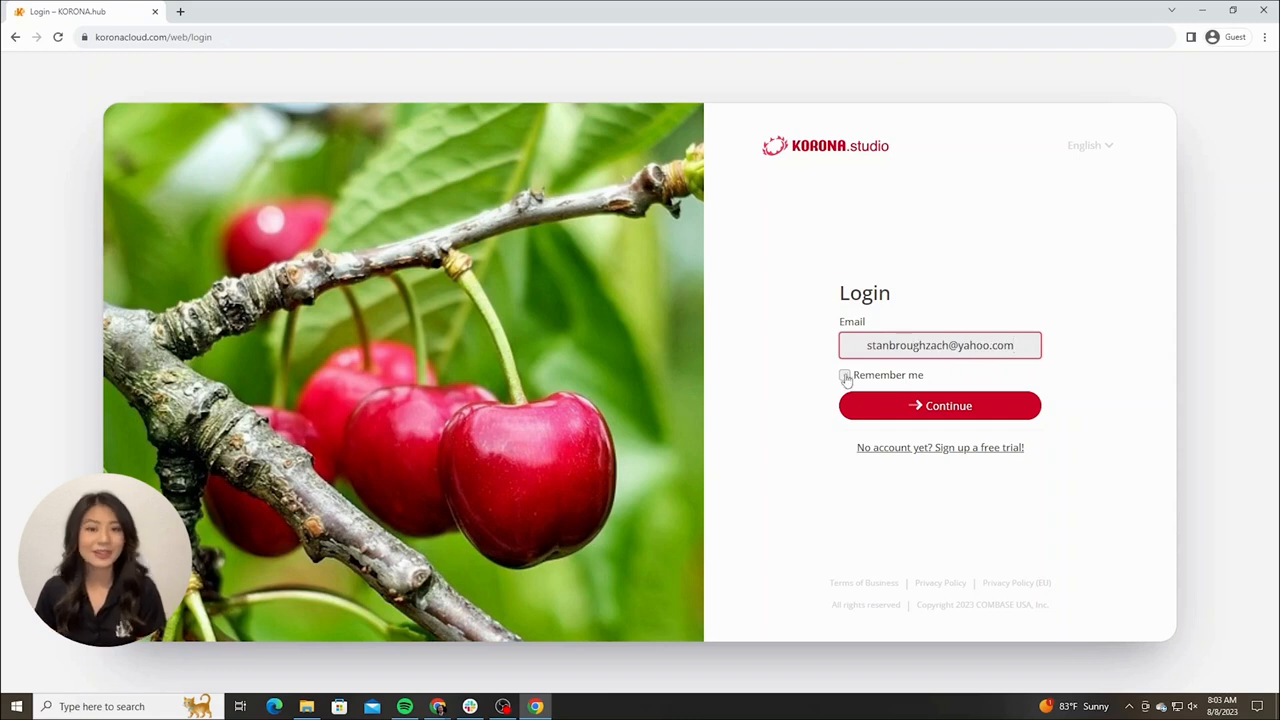
{"action": "left_click", "coordinate": [940, 404]}
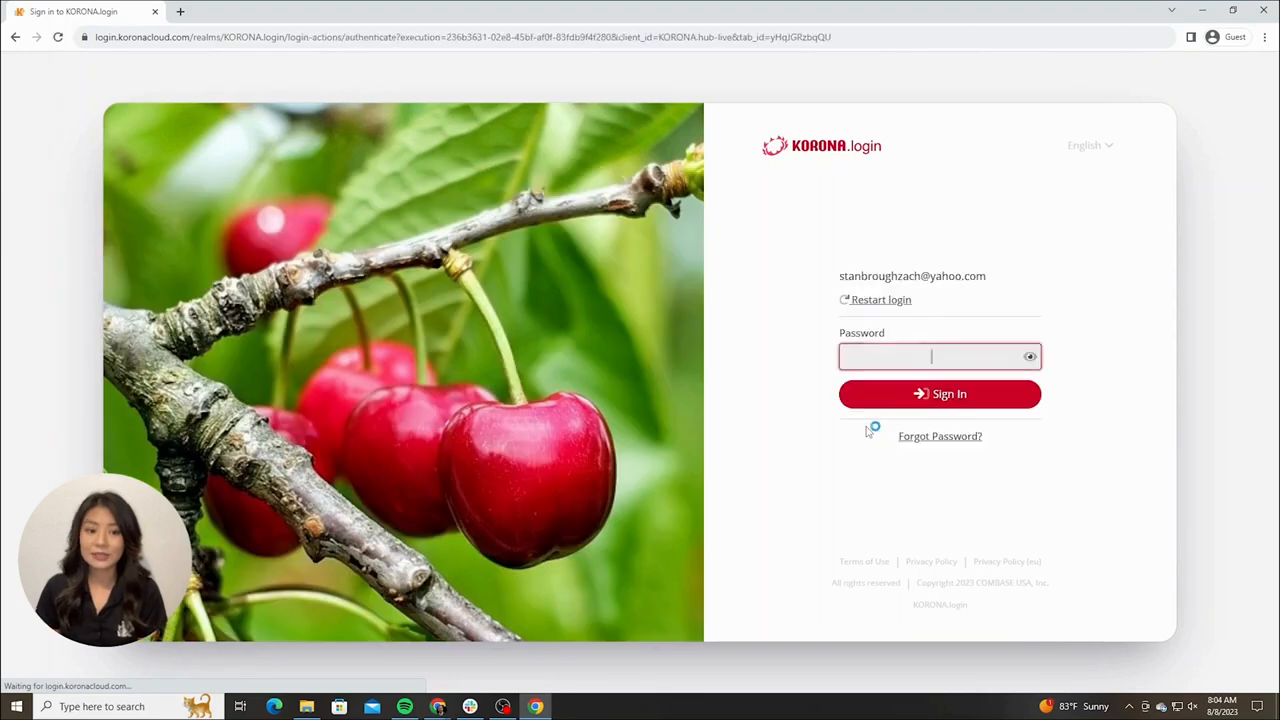
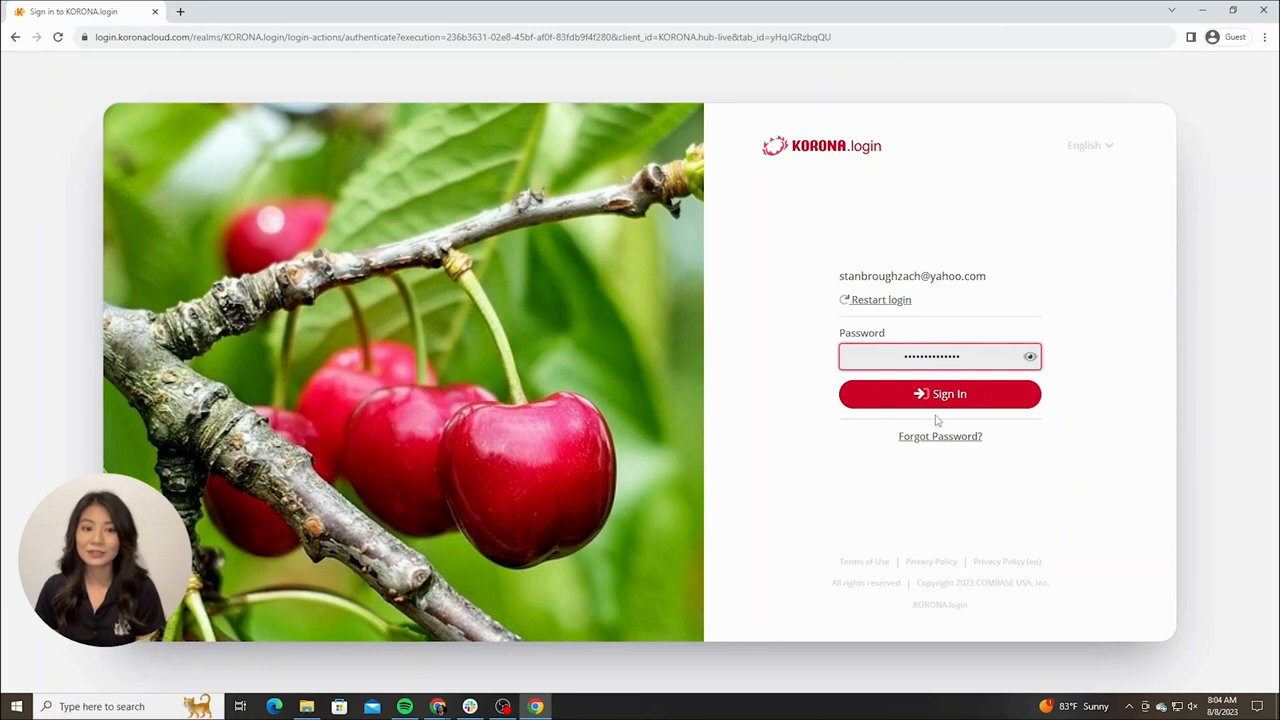
Step: Enter the account password and sign in to KORONA studio
{"action": "left_click", "coordinate": [940, 392]}
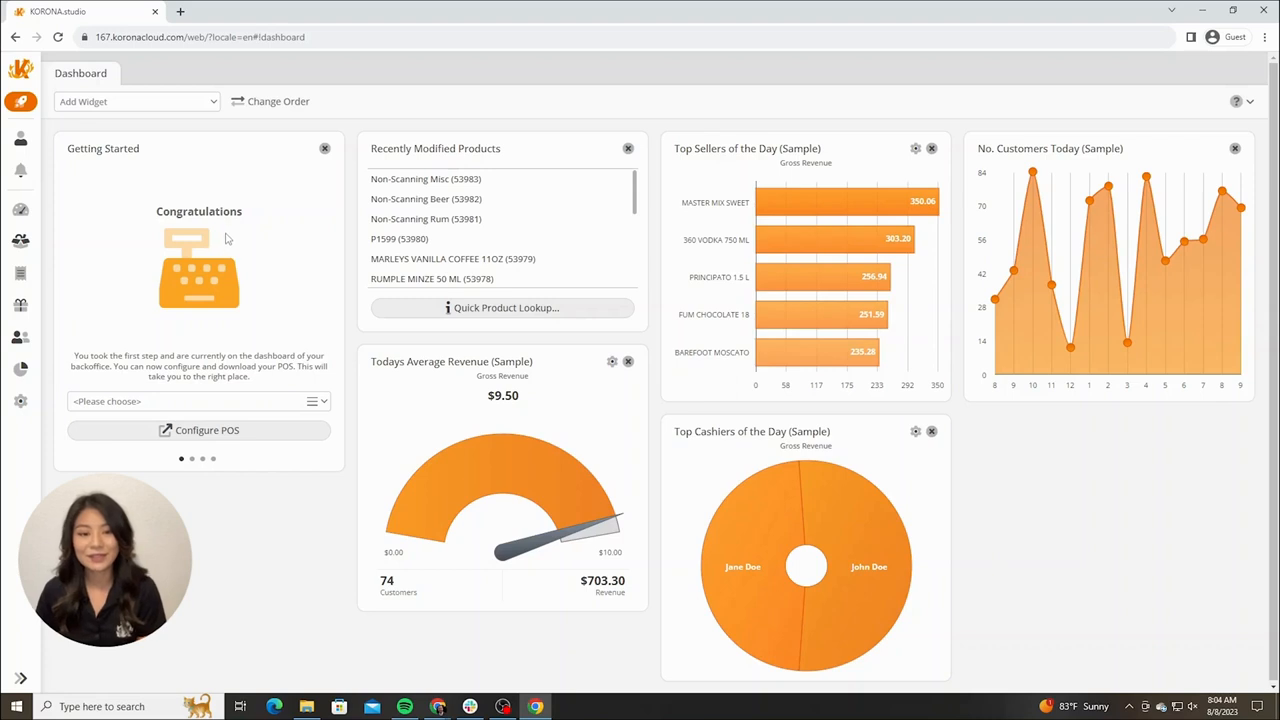
{"action": "mouse_move", "coordinate": [250, 344]}
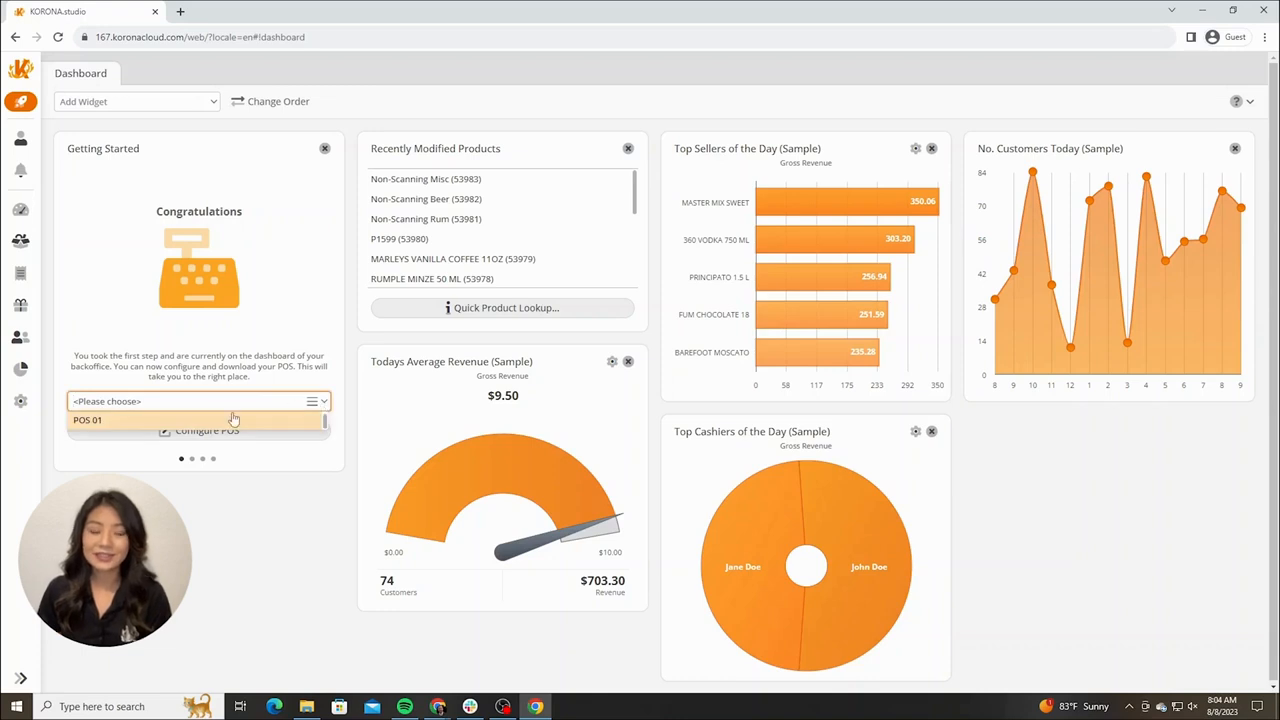
Step: Choose POS 01 in the Getting Started panel and open its Edit Point of Sale page
{"action": "left_click", "coordinate": [88, 420]}
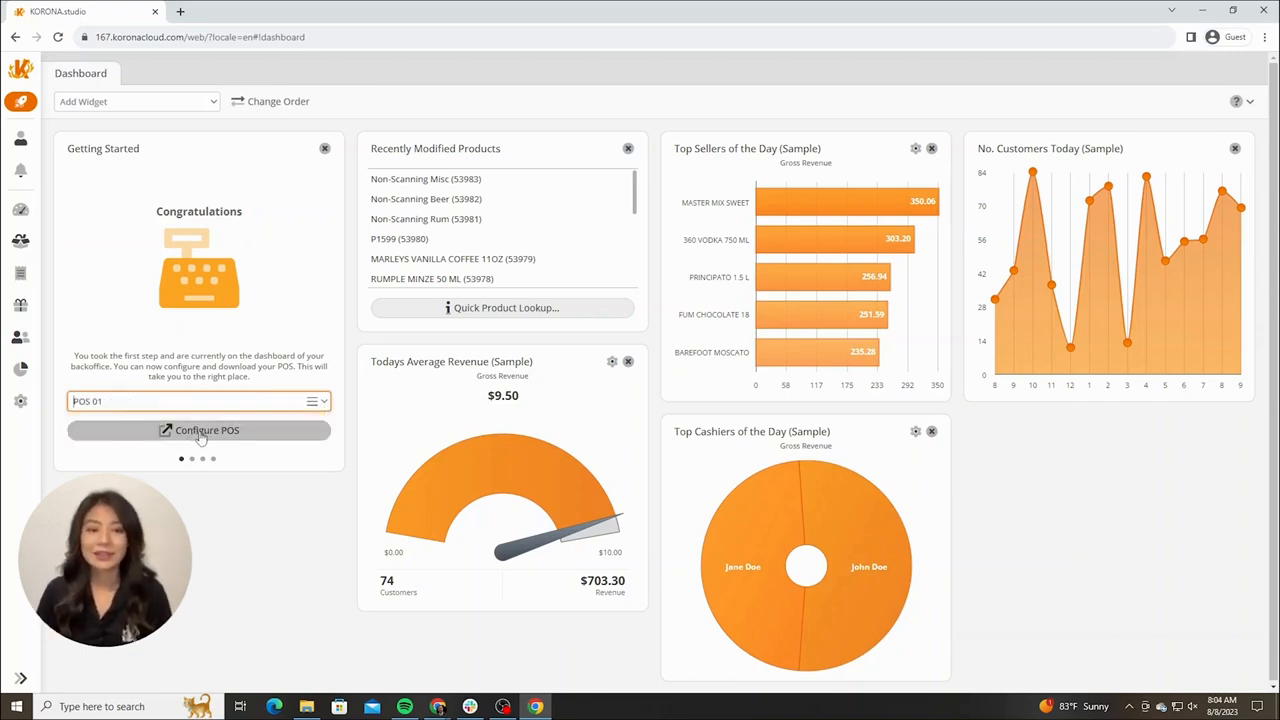
{"action": "left_click", "coordinate": [196, 400]}
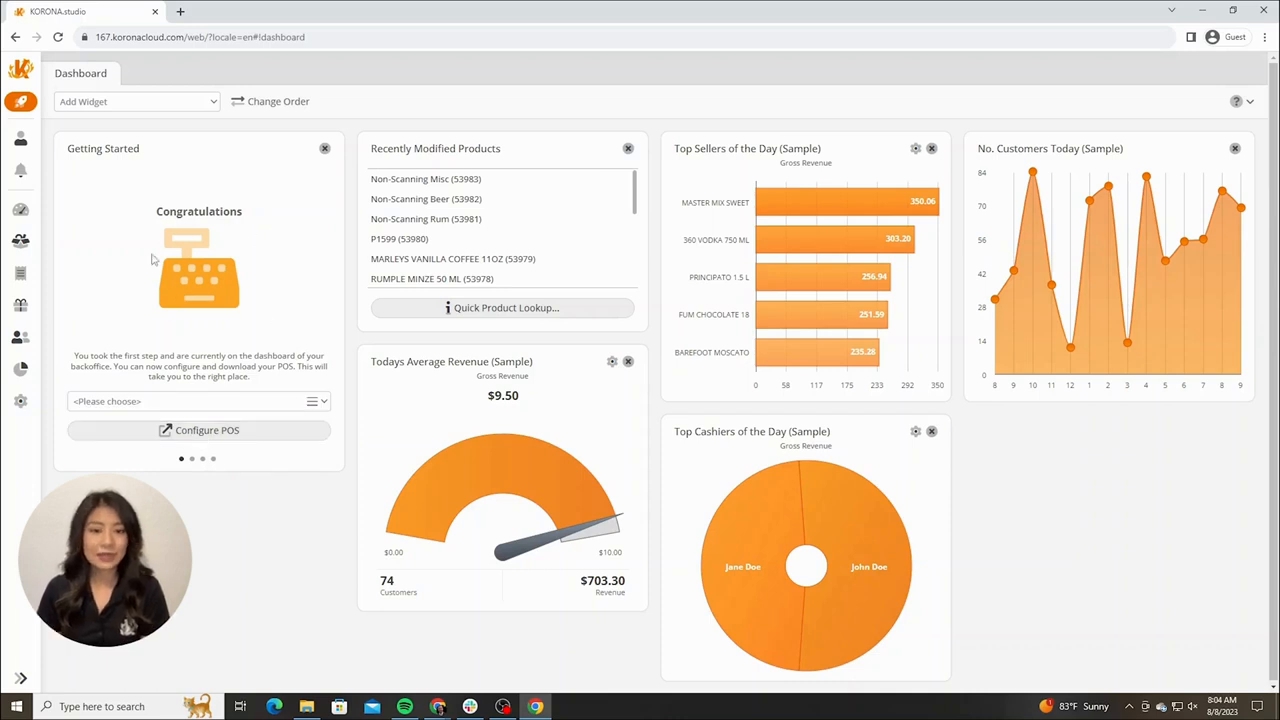
{"action": "mouse_move", "coordinate": [320, 404]}
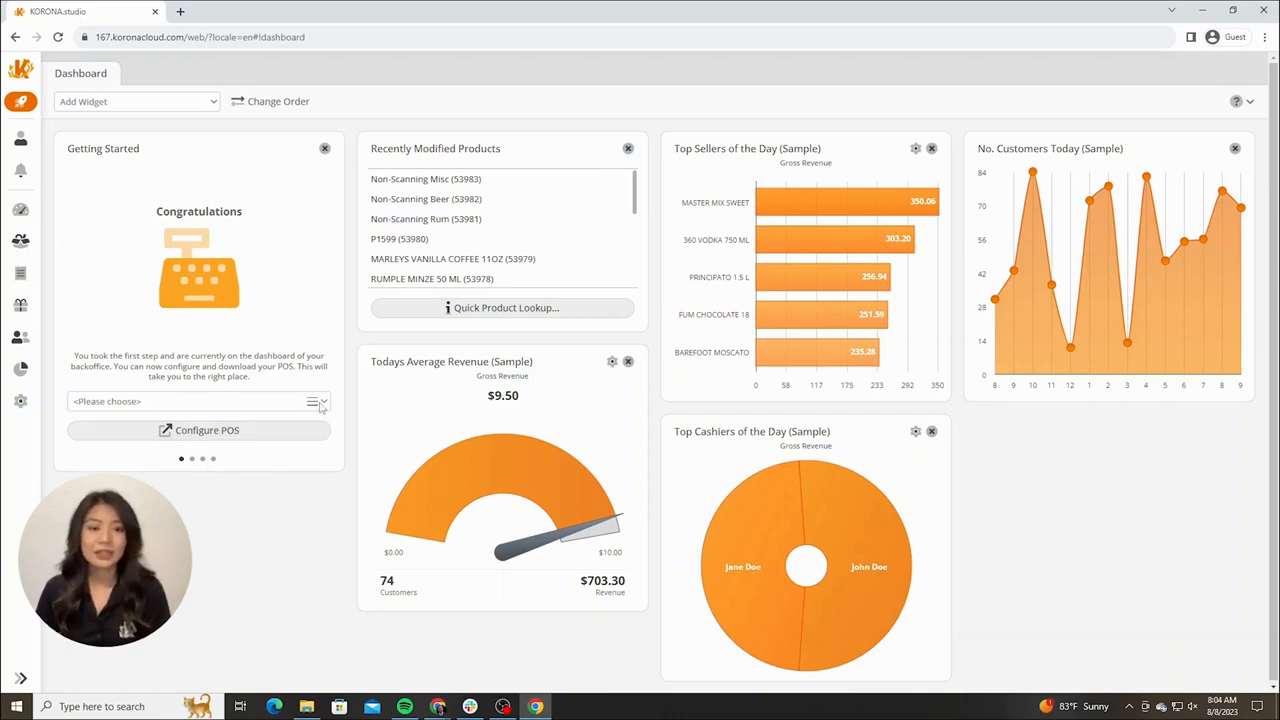
{"action": "left_click", "coordinate": [318, 400]}
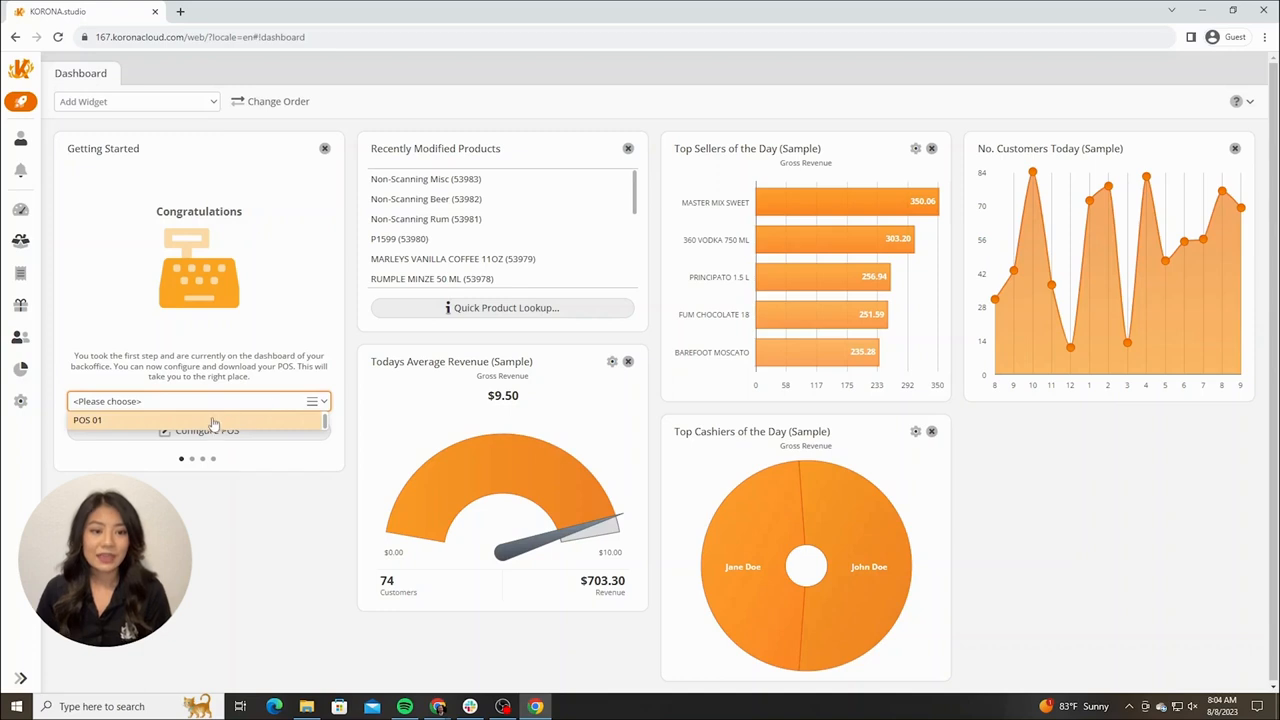
{"action": "left_click", "coordinate": [88, 420]}
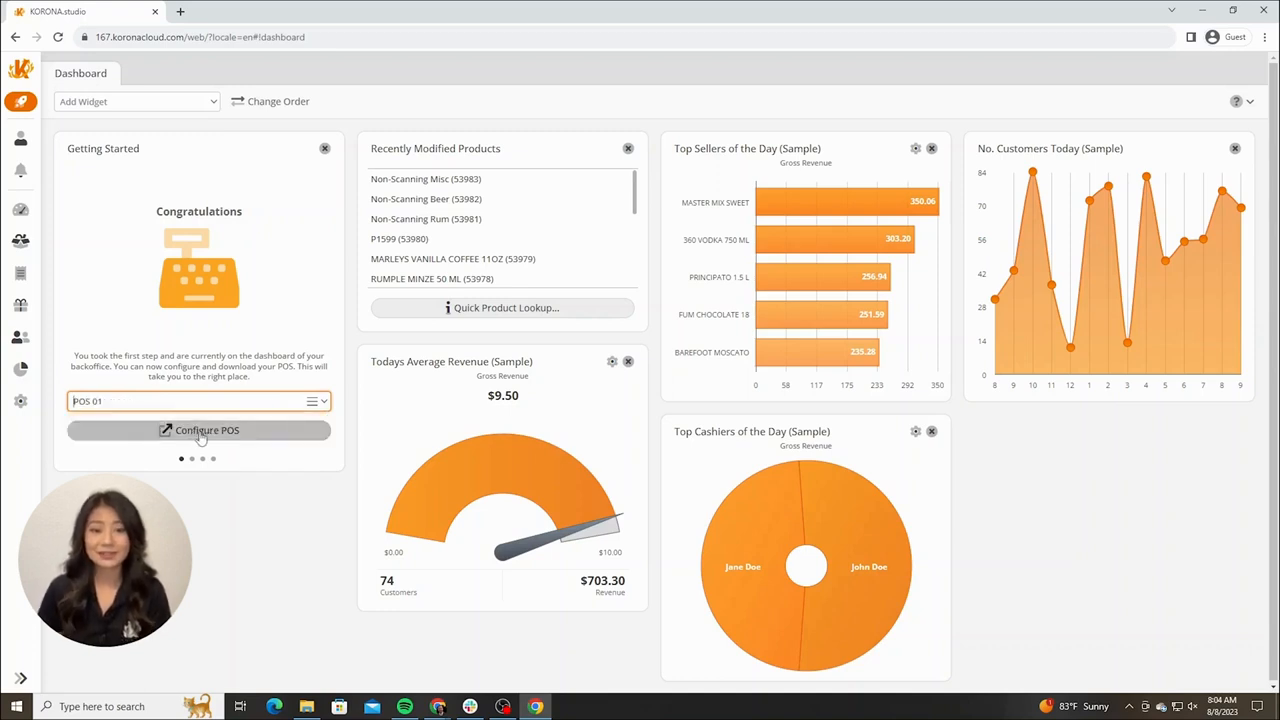
{"action": "left_click", "coordinate": [198, 430]}
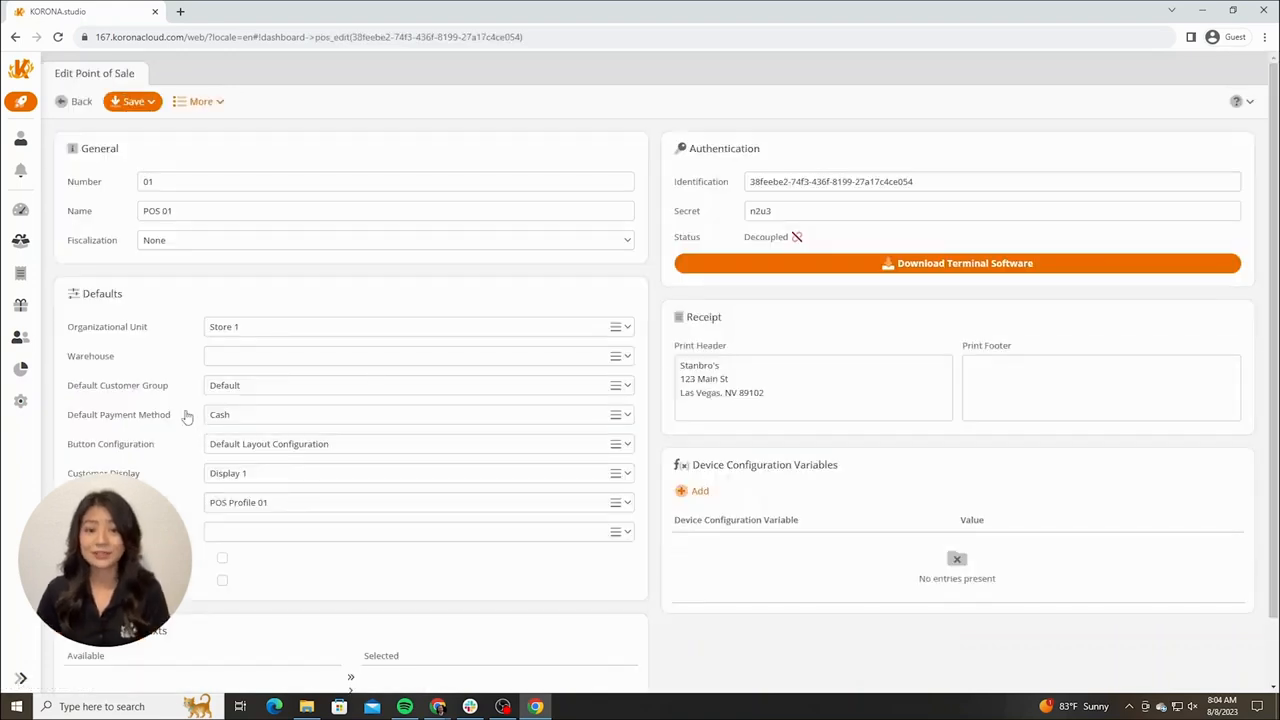
{"action": "mouse_move", "coordinate": [952, 308]}
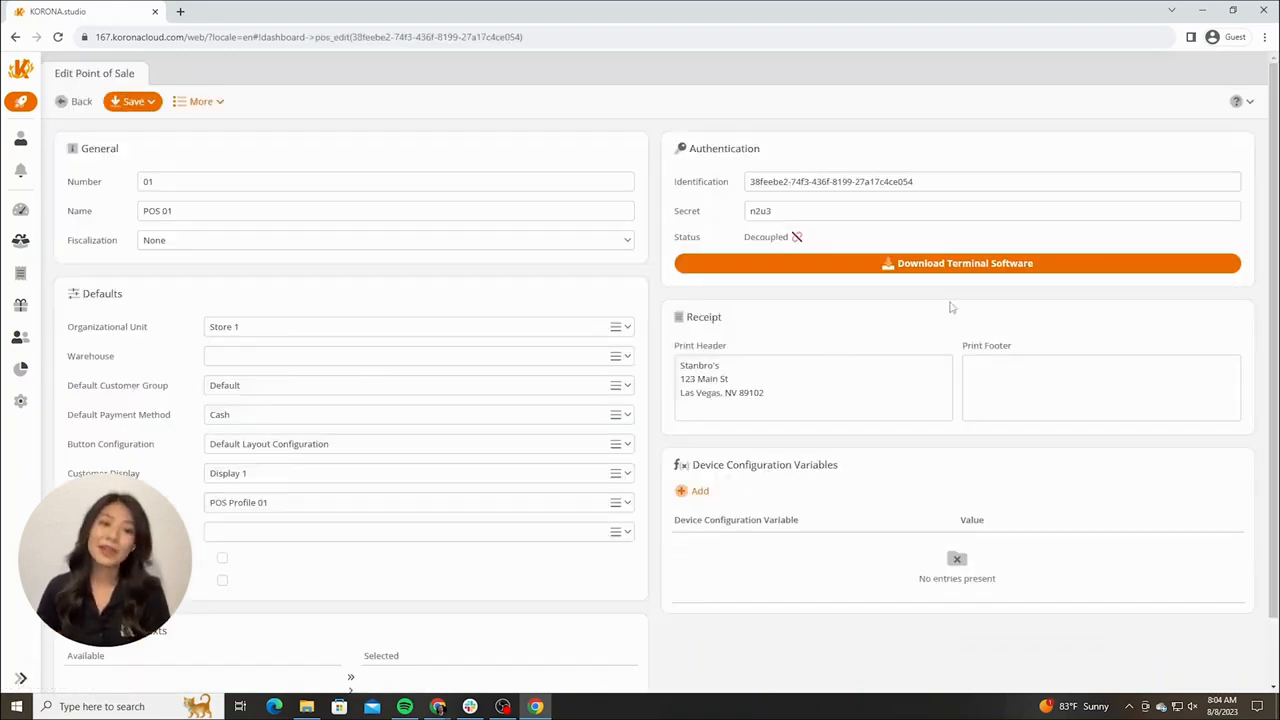
{"action": "mouse_move", "coordinate": [990, 284]}
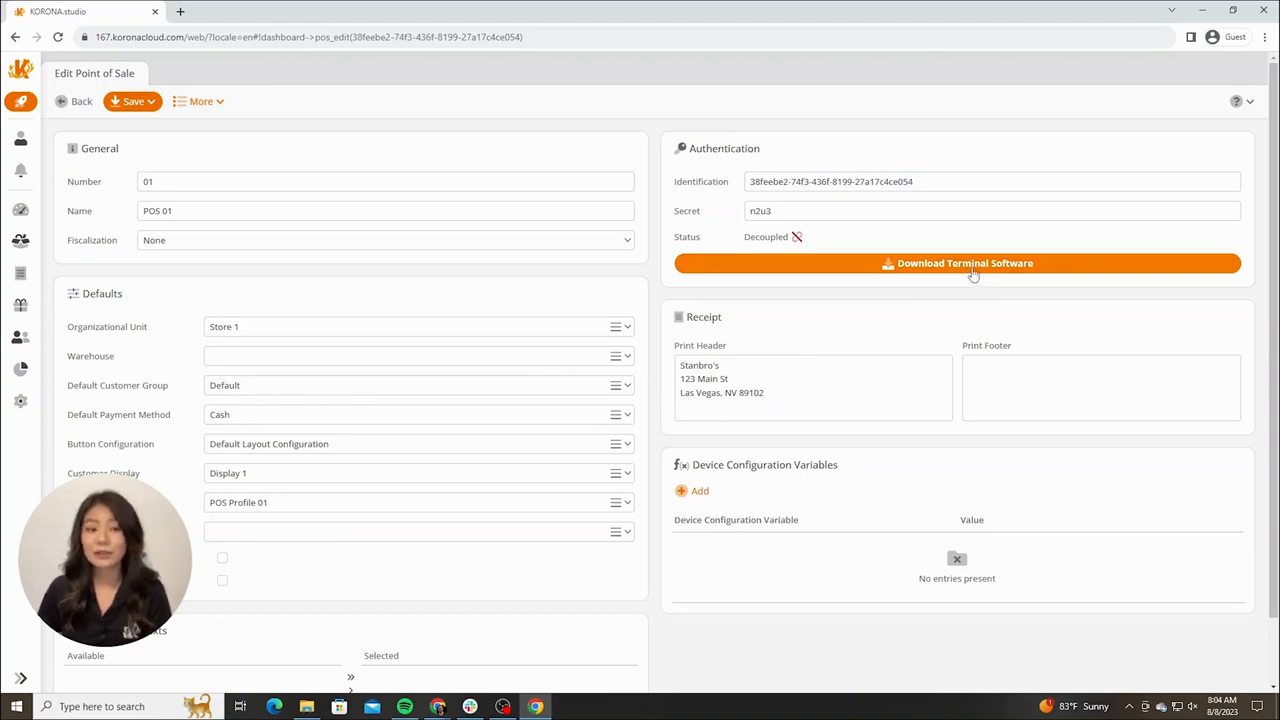
Step: Download the Windows terminal installer for POS 01 and save it to Downloads
{"action": "left_click", "coordinate": [956, 264]}
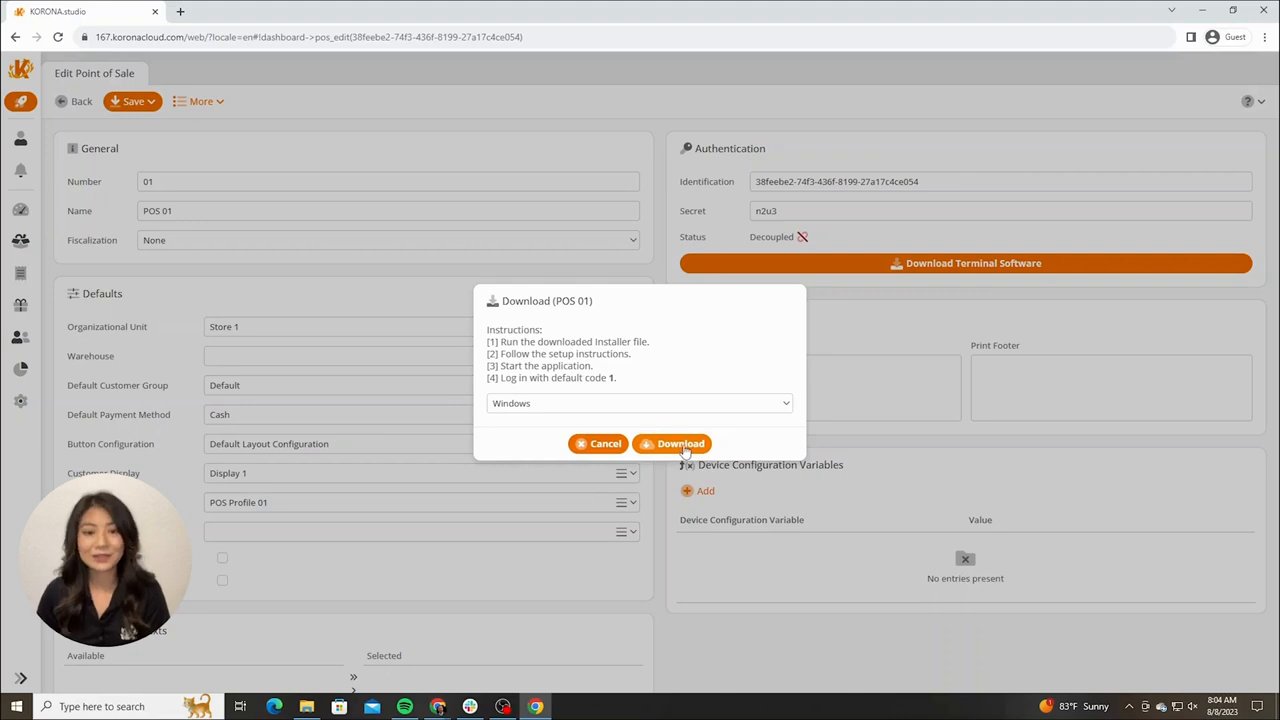
{"action": "left_click", "coordinate": [680, 444]}
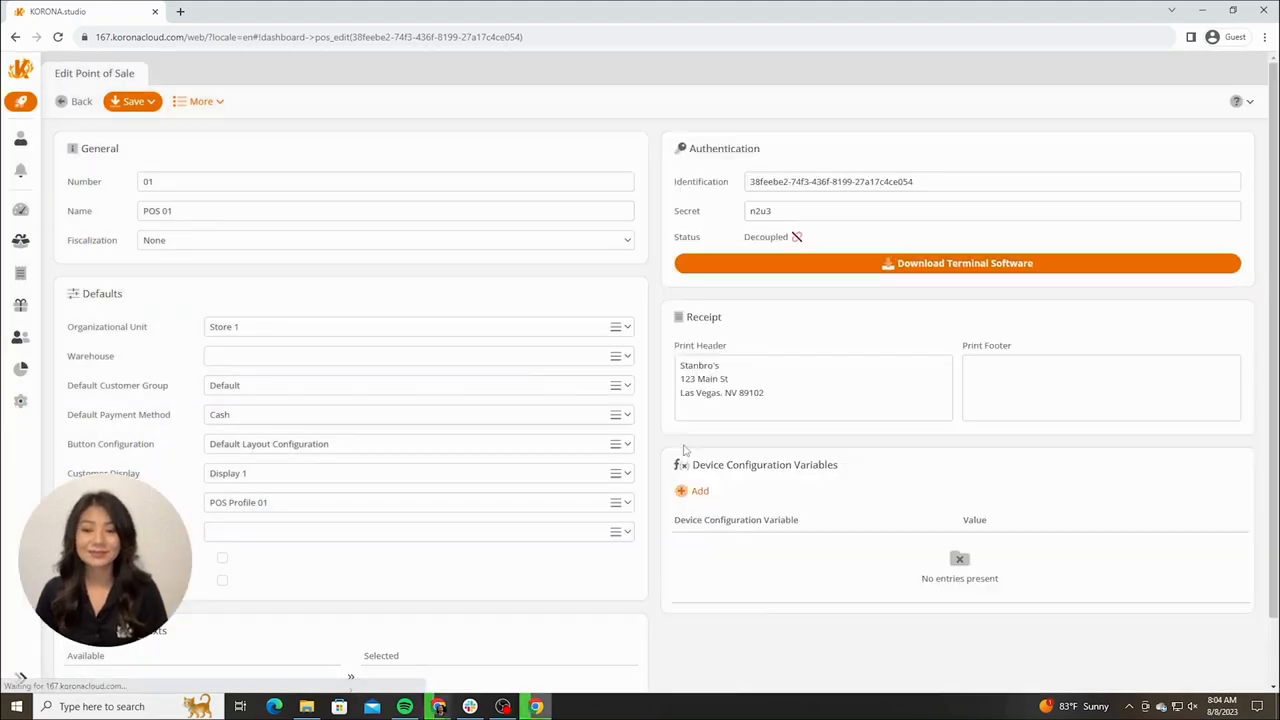
{"action": "left_click", "coordinate": [956, 264]}
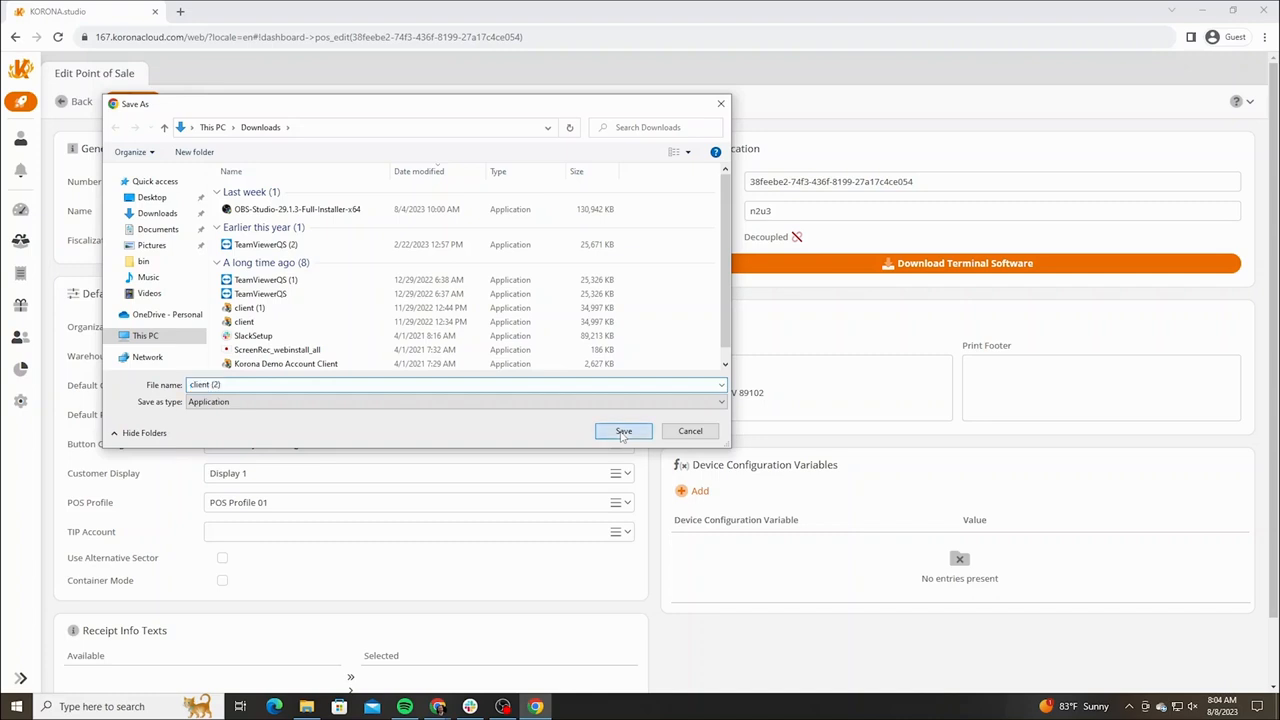
{"action": "left_click", "coordinate": [624, 432]}
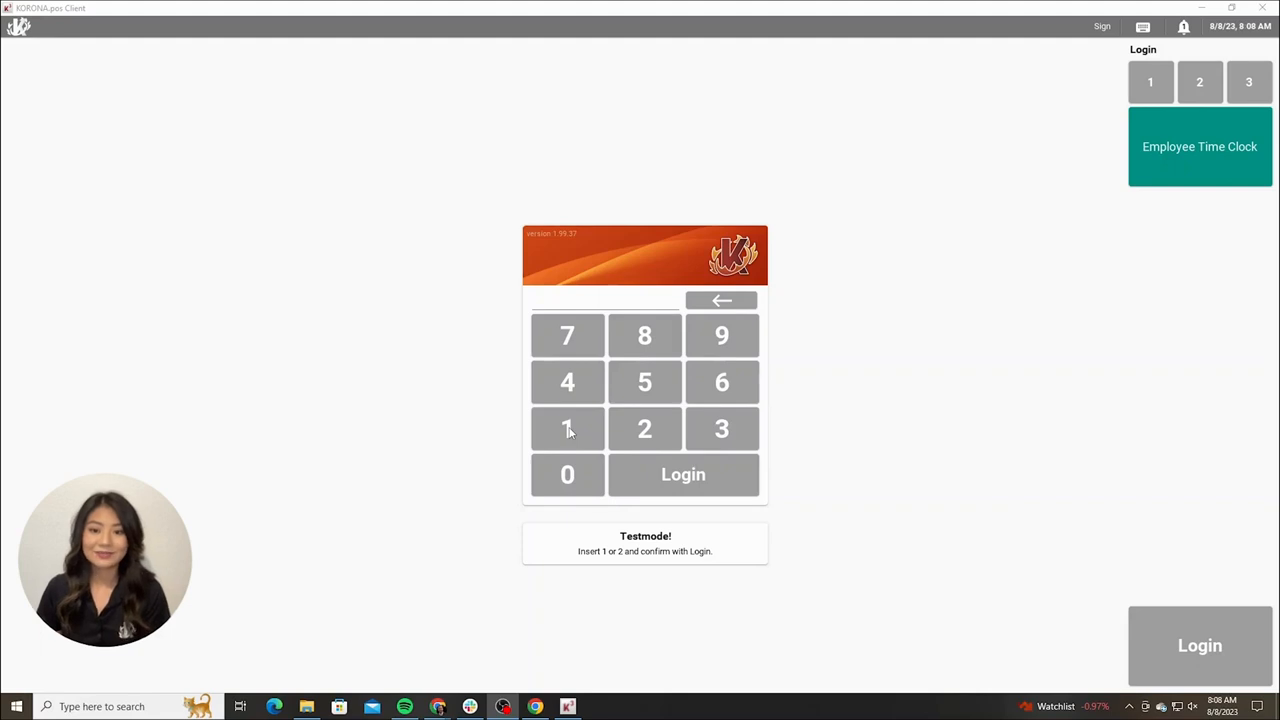
Step: Log in to the register with test-mode code 1
{"action": "left_click", "coordinate": [568, 428]}
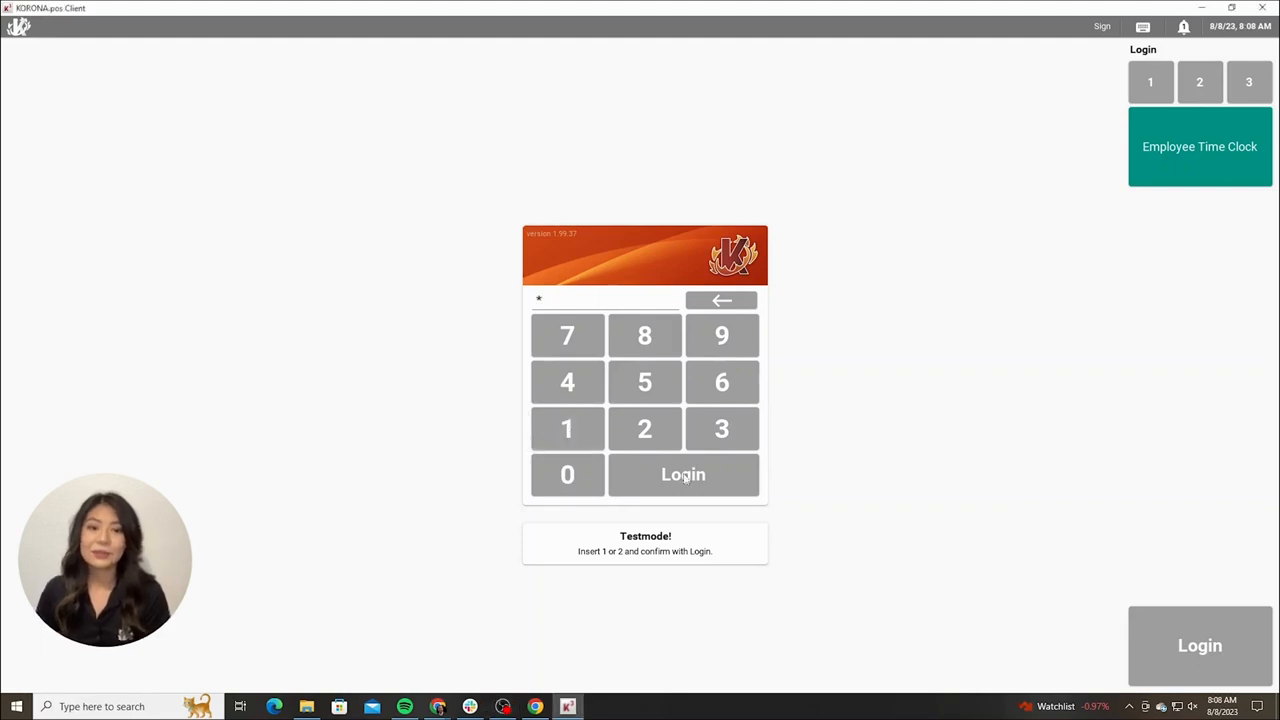
{"action": "left_click", "coordinate": [684, 474]}
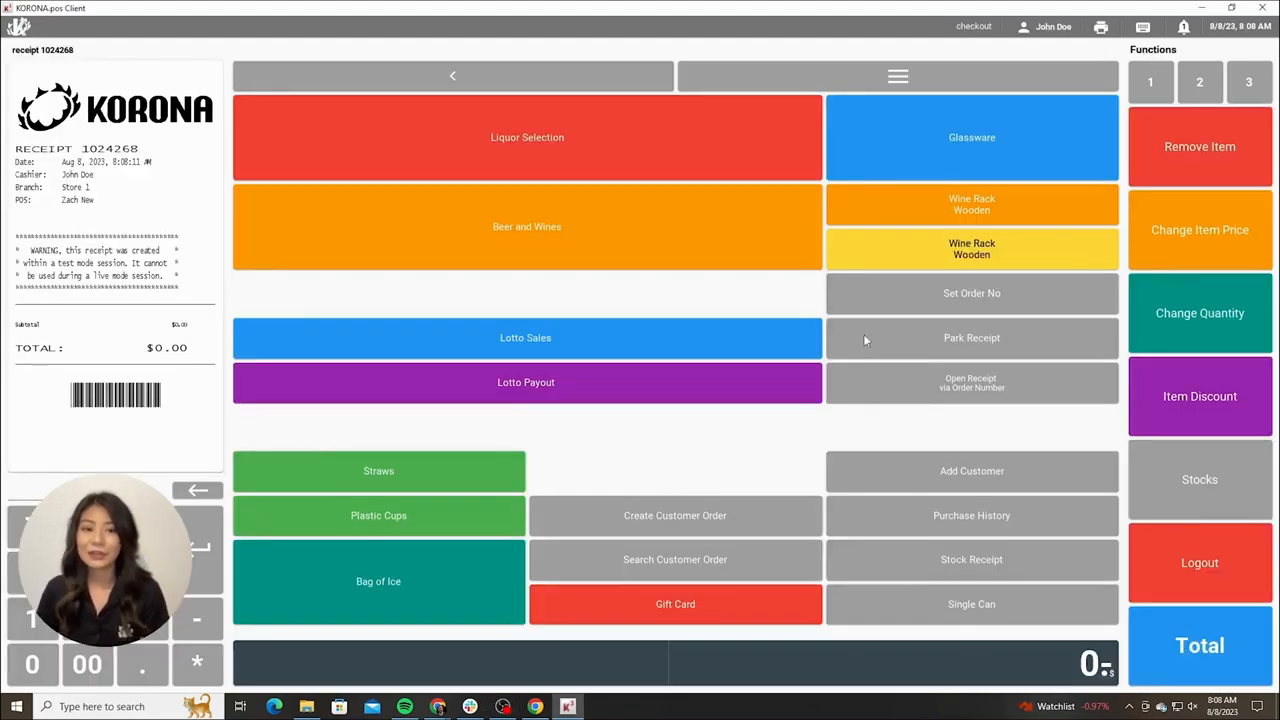
{"action": "mouse_move", "coordinate": [808, 380]}
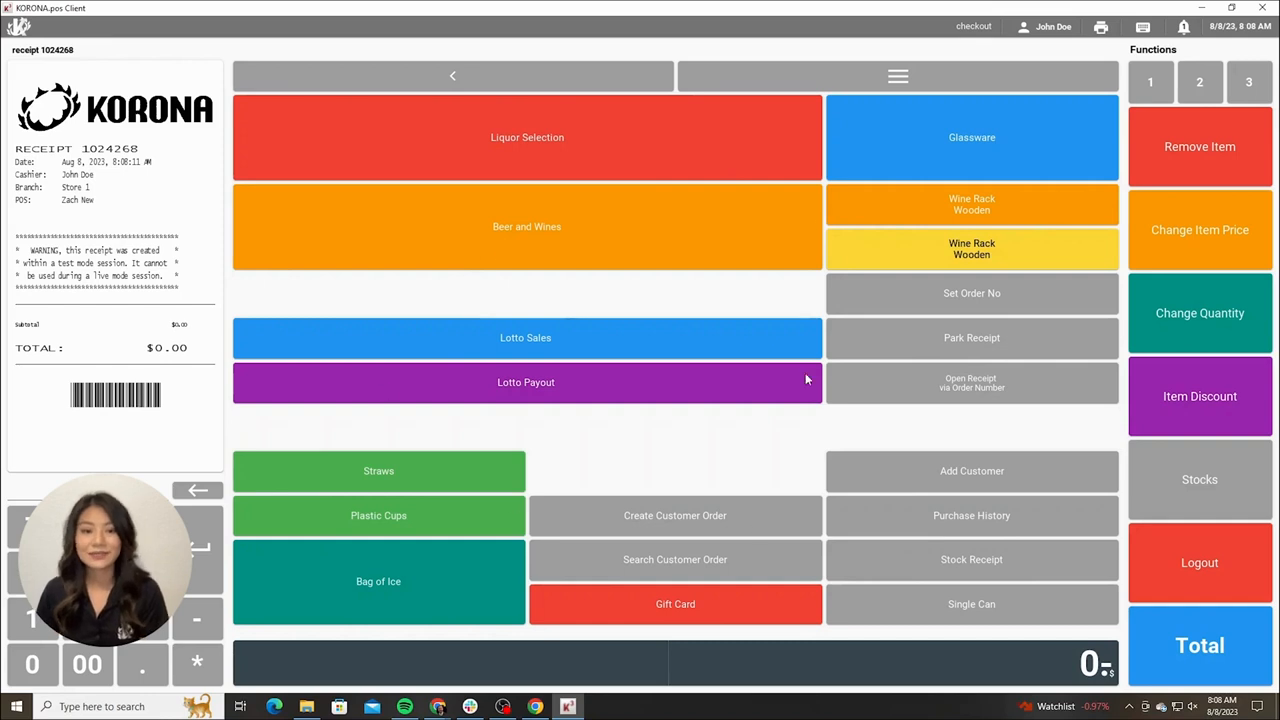
{"action": "mouse_move", "coordinate": [774, 292]}
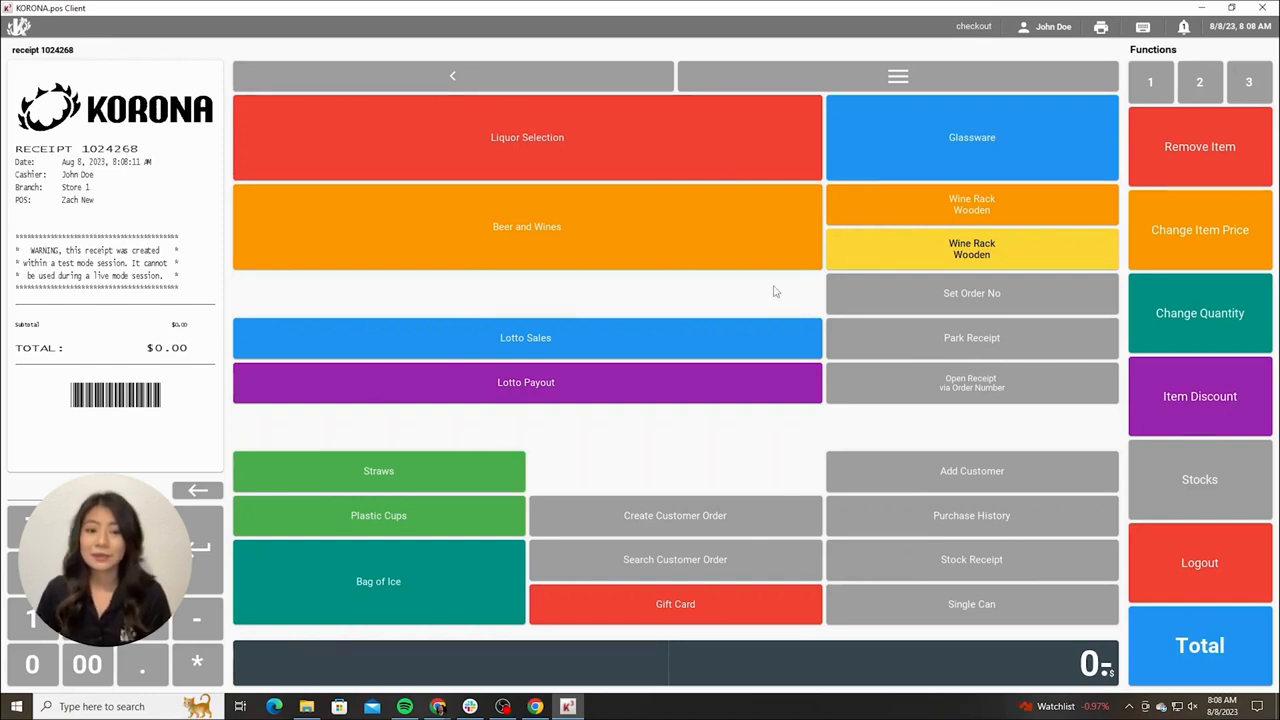
{"action": "mouse_move", "coordinate": [144, 264]}
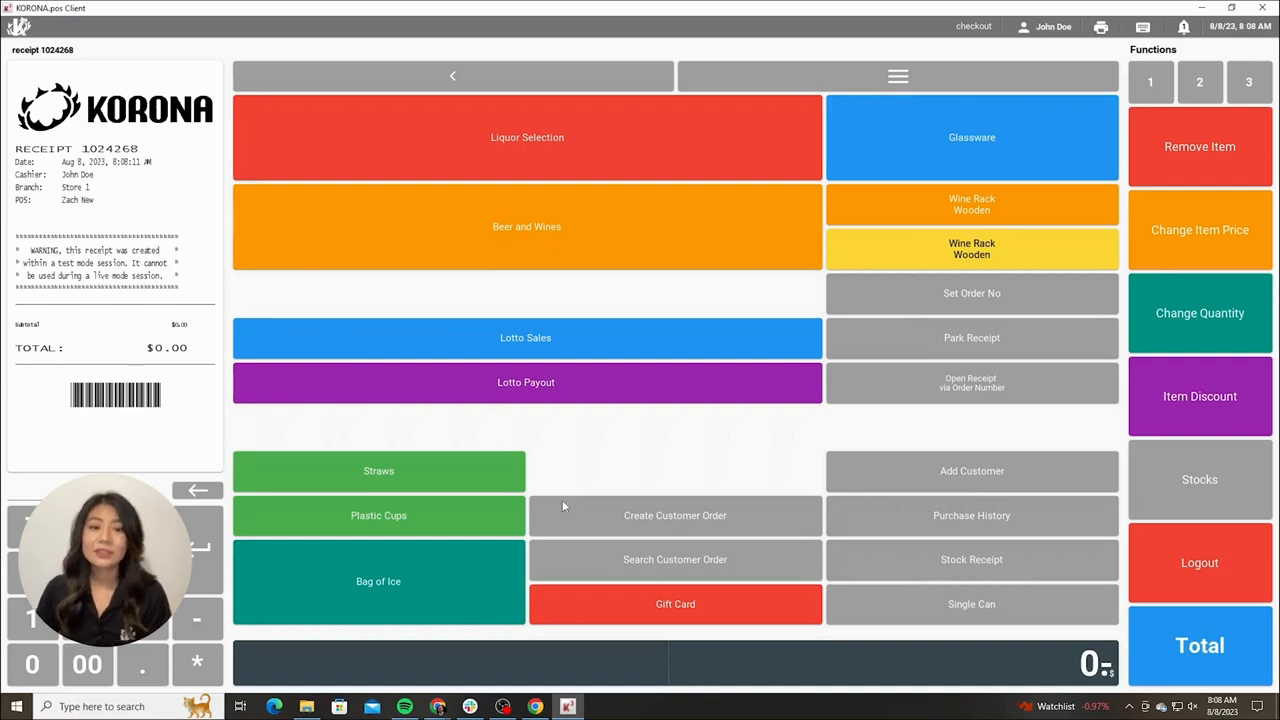
Step: Add Straws and Plastic Cups for $4.24 and go to the payment screen
{"action": "left_click", "coordinate": [378, 516]}
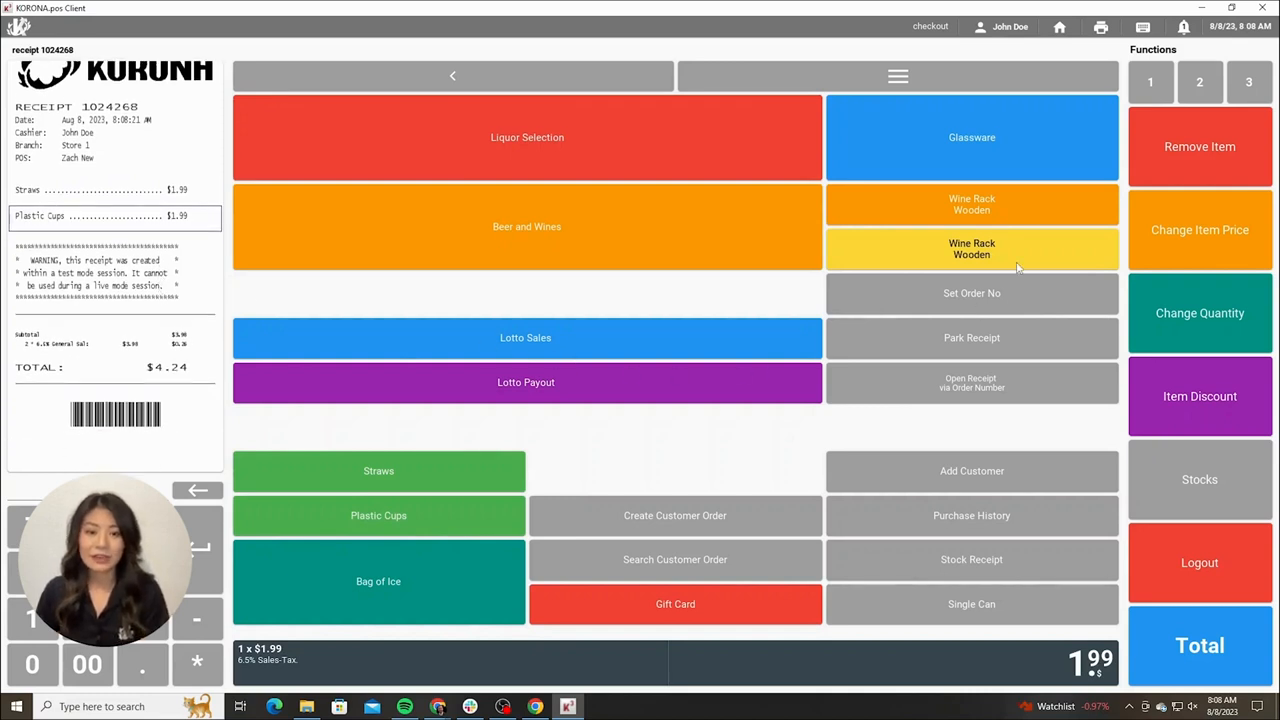
{"action": "mouse_move", "coordinate": [910, 350]}
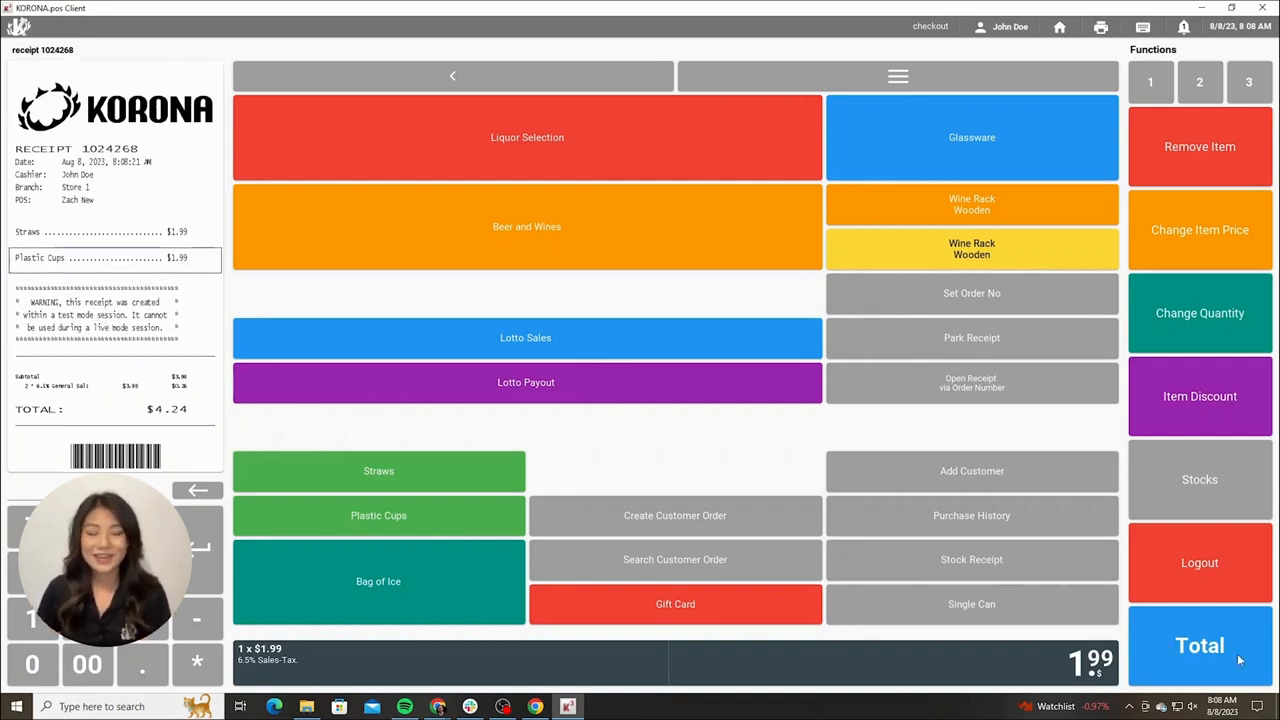
{"action": "left_click", "coordinate": [1200, 644]}
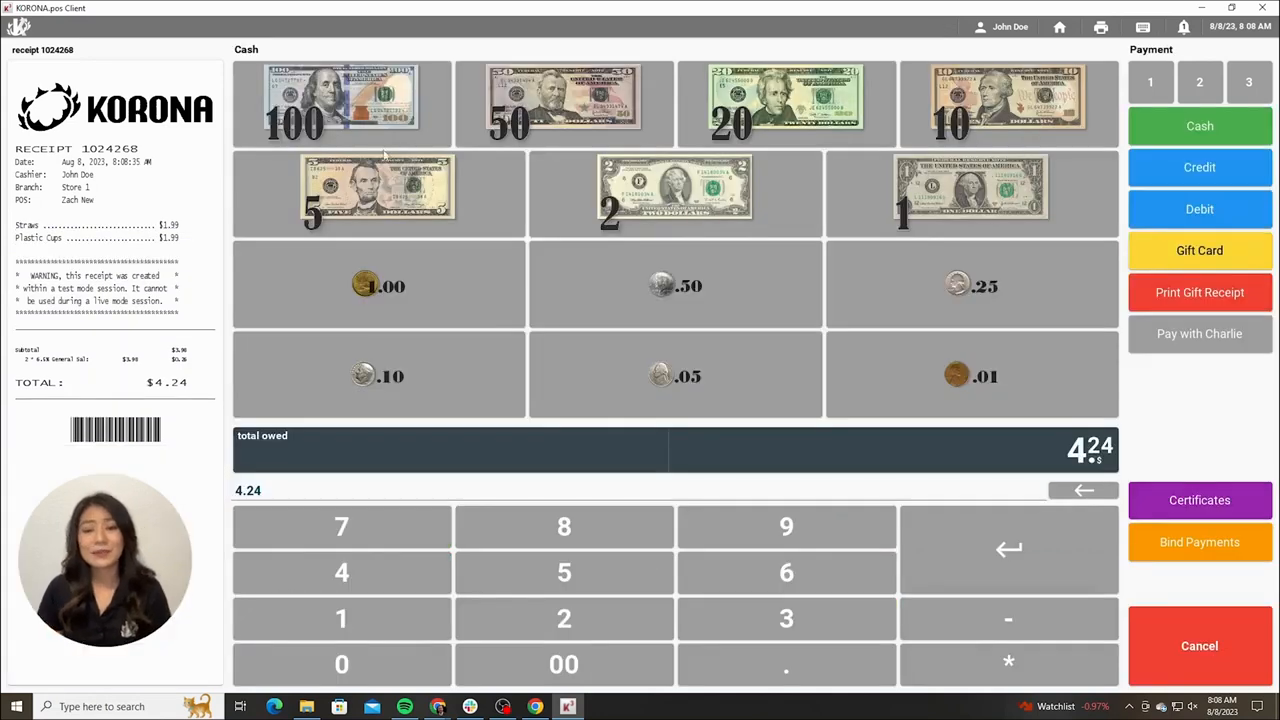